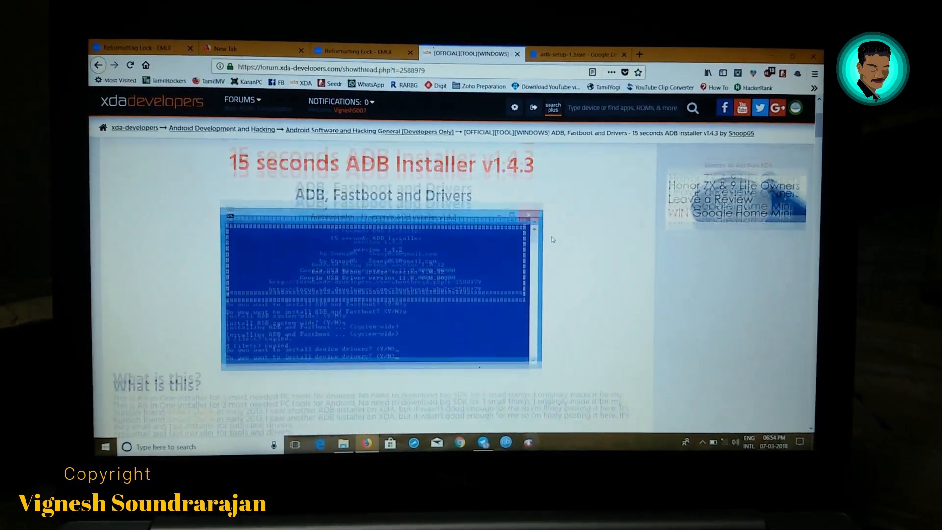
Switch to the EMUI unlock password application page
scroll(down, 3)
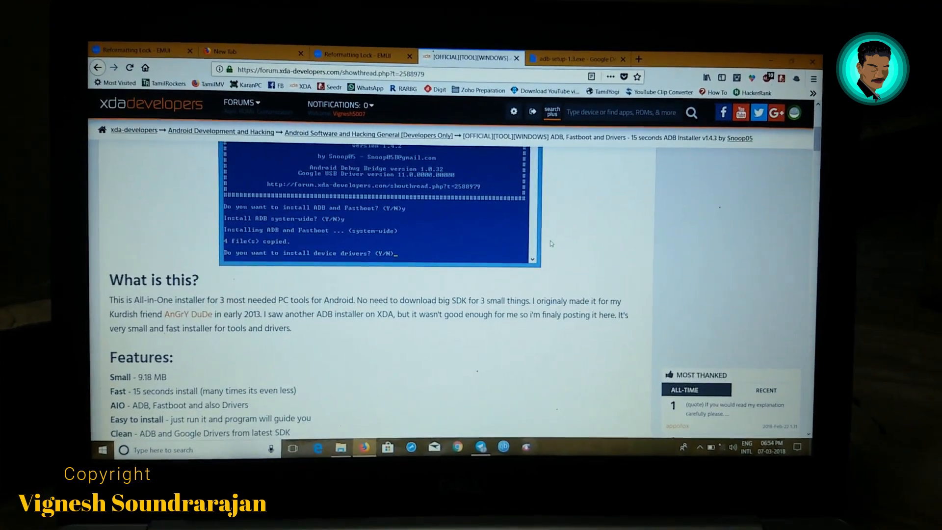
scroll(down, 3)
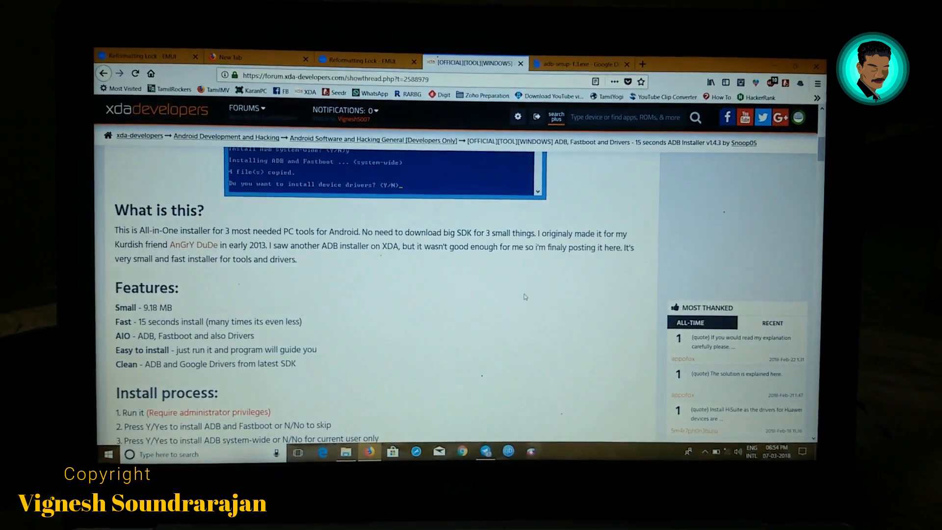
click(147, 52)
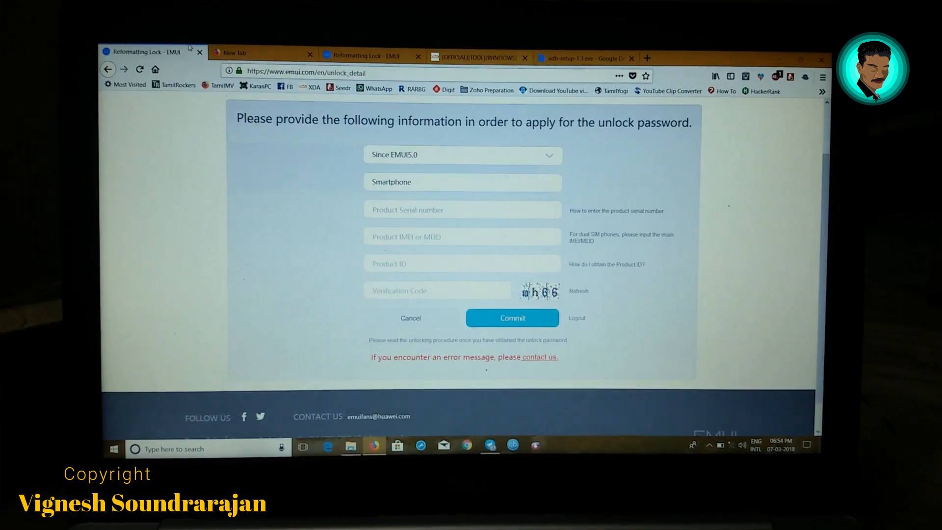
scroll(up, 3)
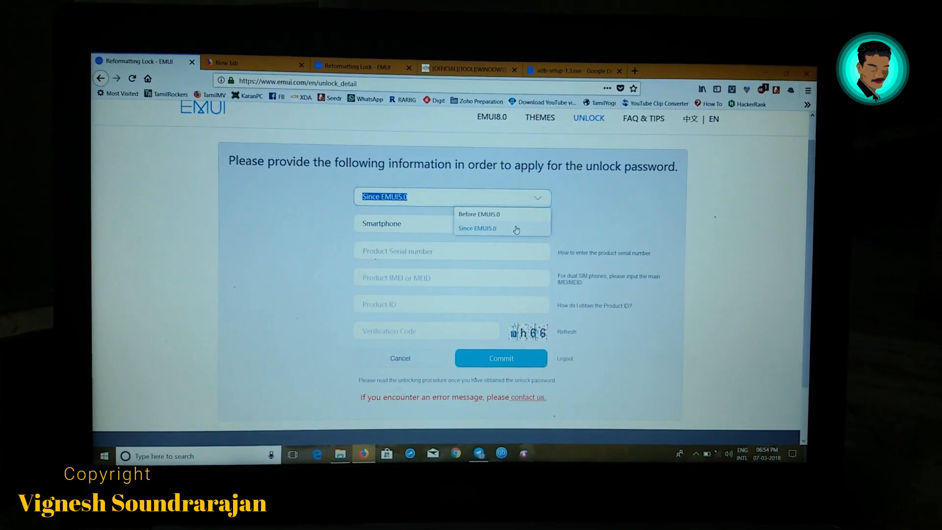
Select the 'Since EMUI5.0' version and start entering the Product ID
click(476, 228)
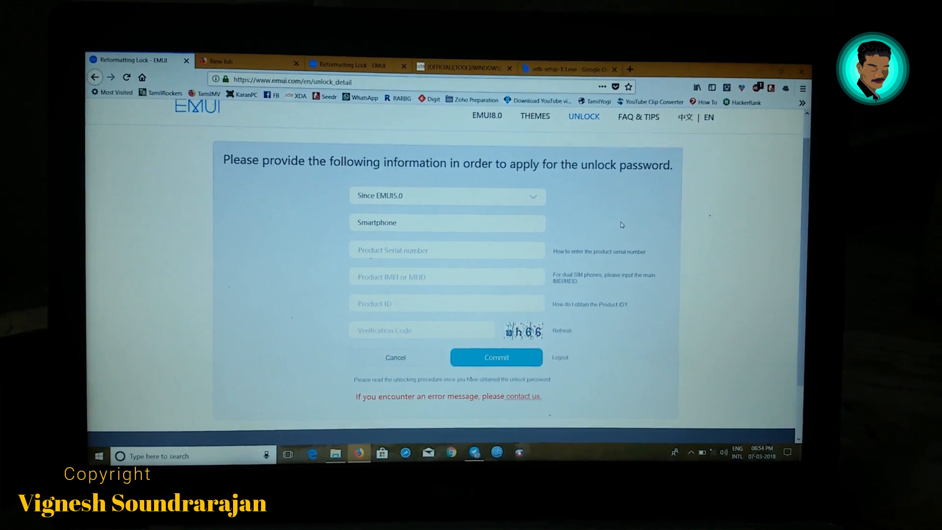
right_click(621, 224)
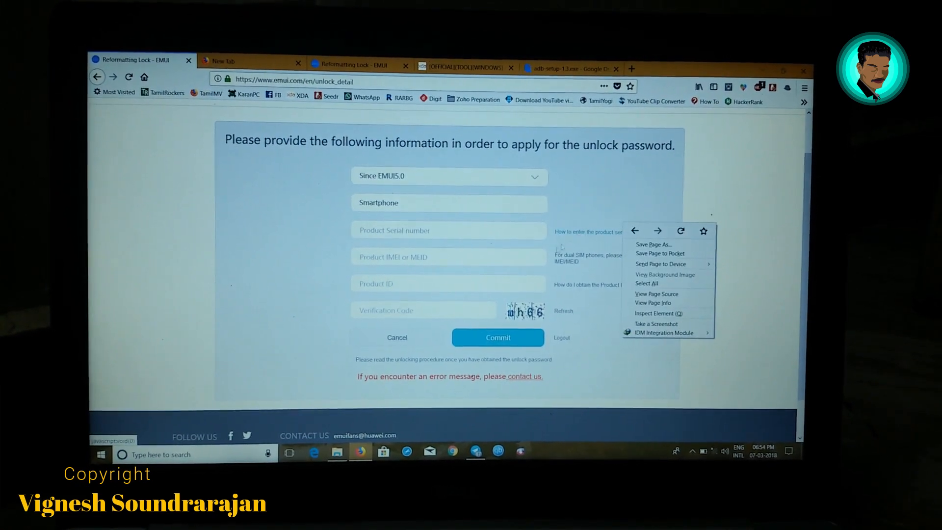
click(559, 218)
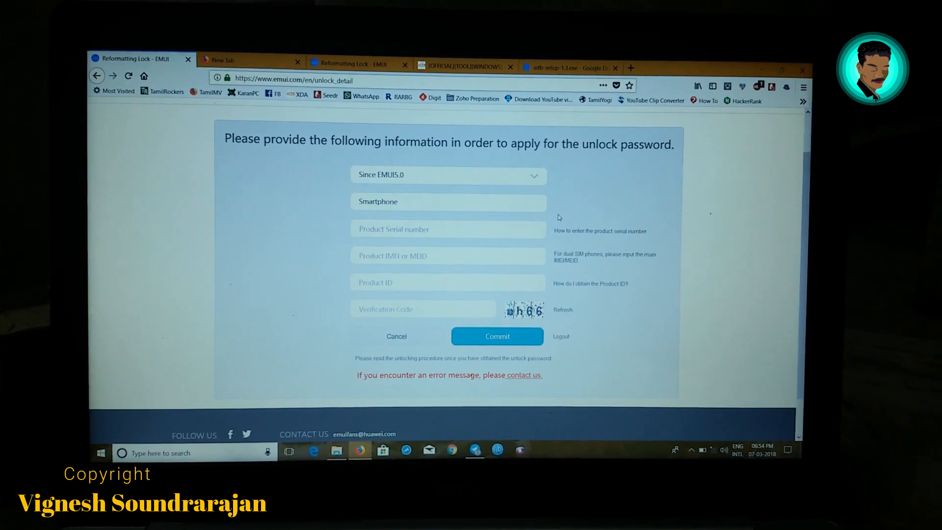
click(448, 283)
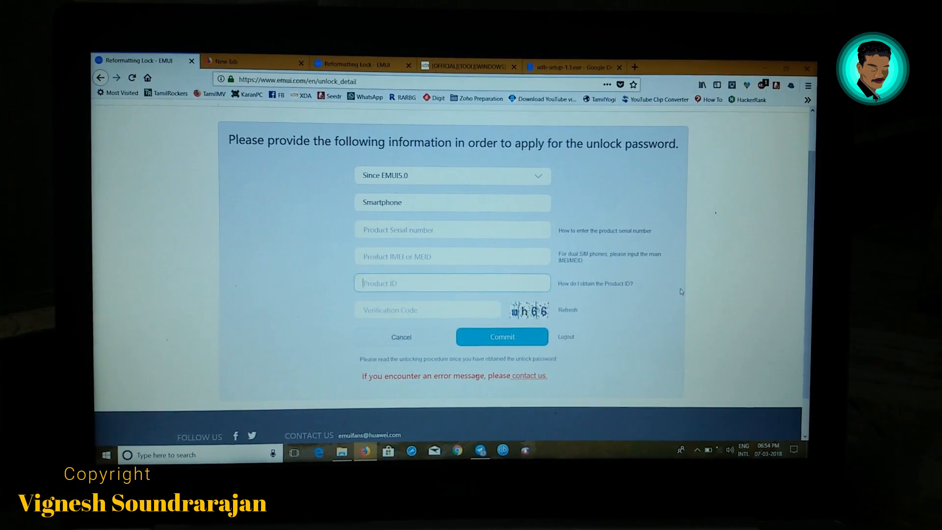
click(594, 283)
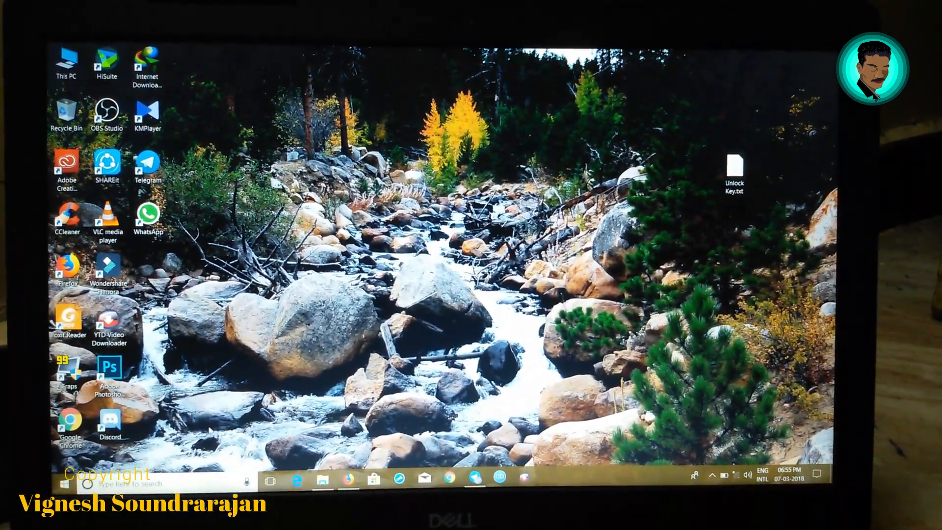
Search for cmd and bring up Command Prompt's Run as administrator option
click(59, 480)
text(cmd)
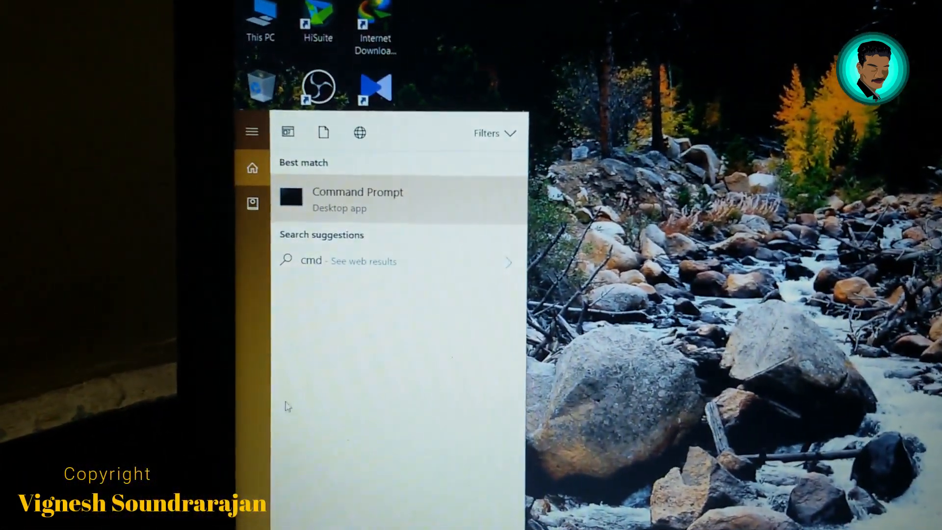
right_click(357, 200)
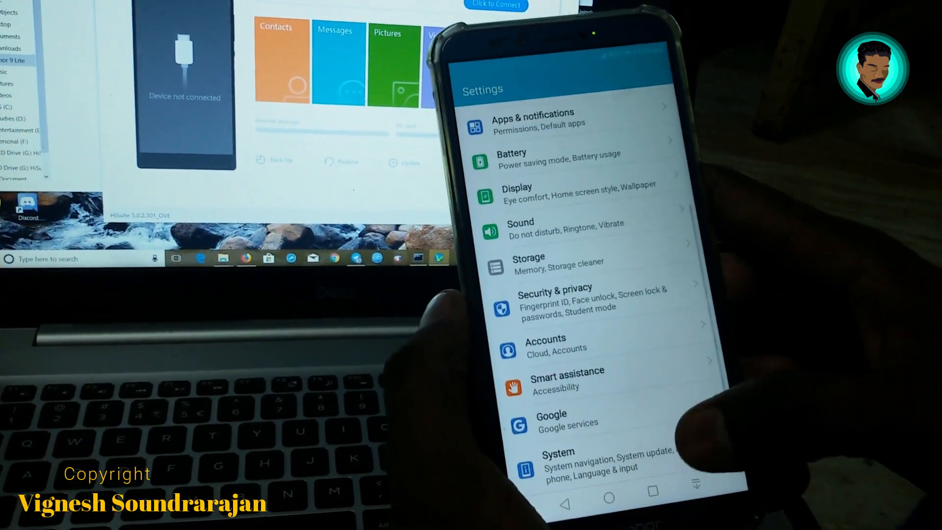
Enable USB debugging under System > Developer options
click(558, 460)
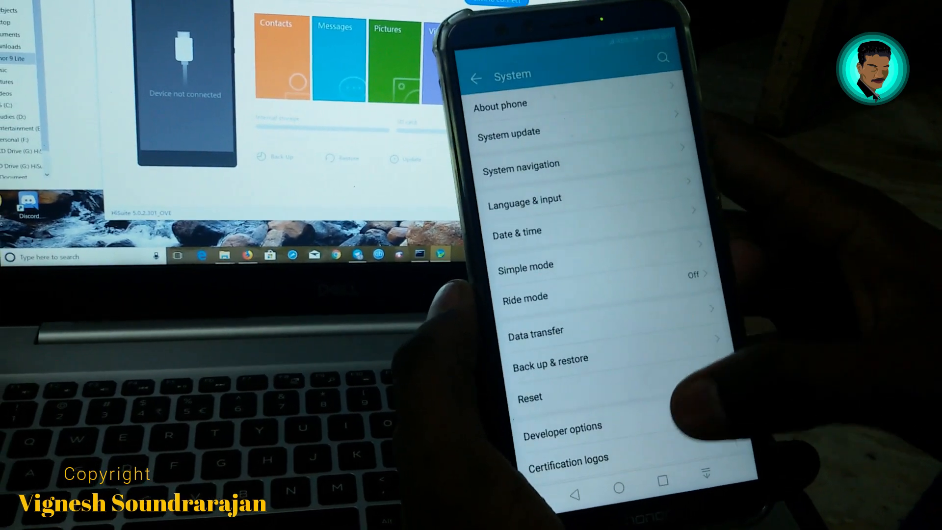
click(561, 427)
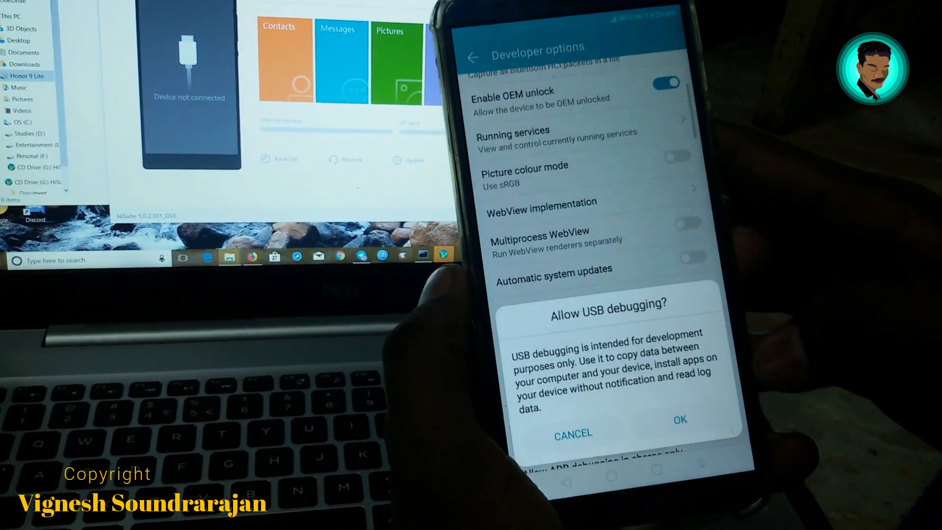
click(680, 419)
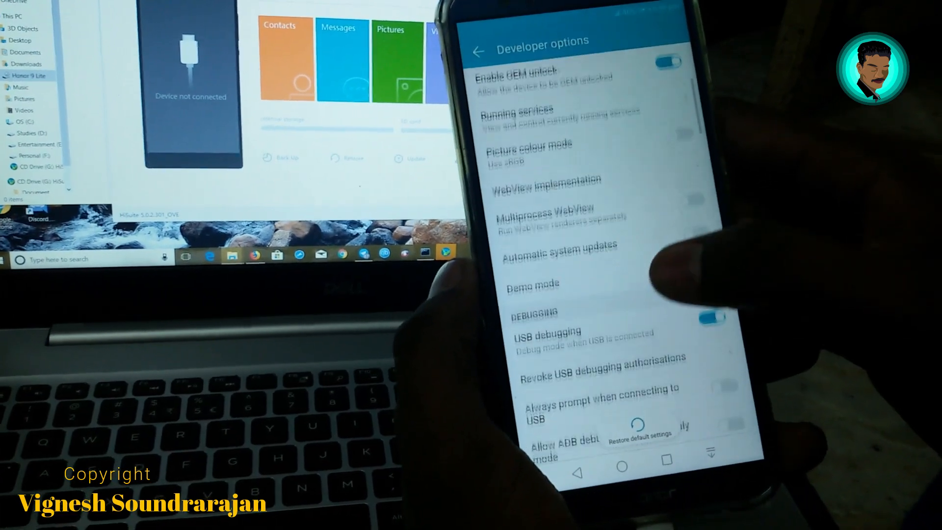
Authorize this computer with 'Always allow from this computer' ticked
scroll(down, 3)
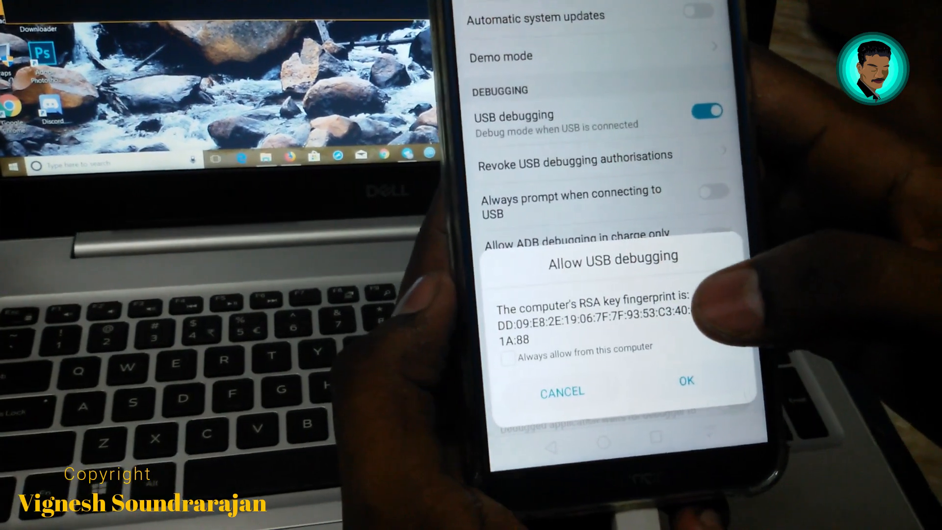
click(508, 358)
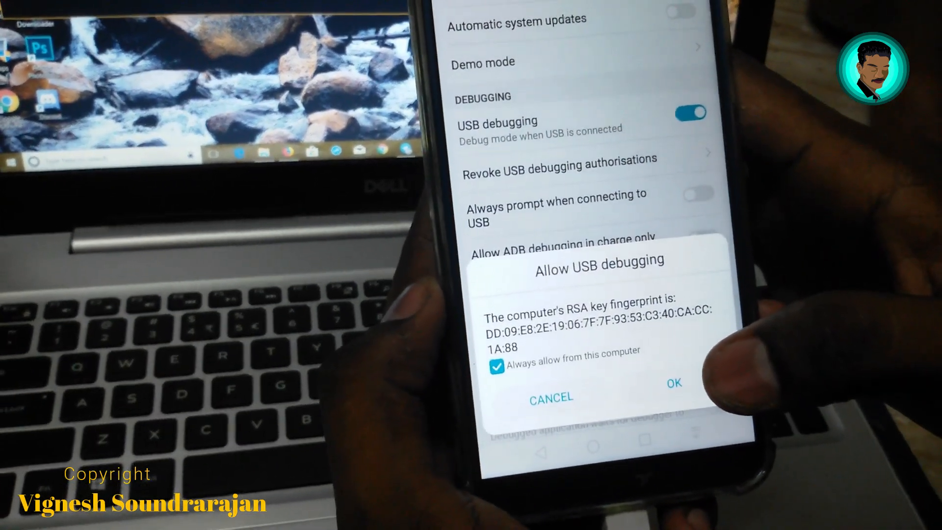
click(672, 383)
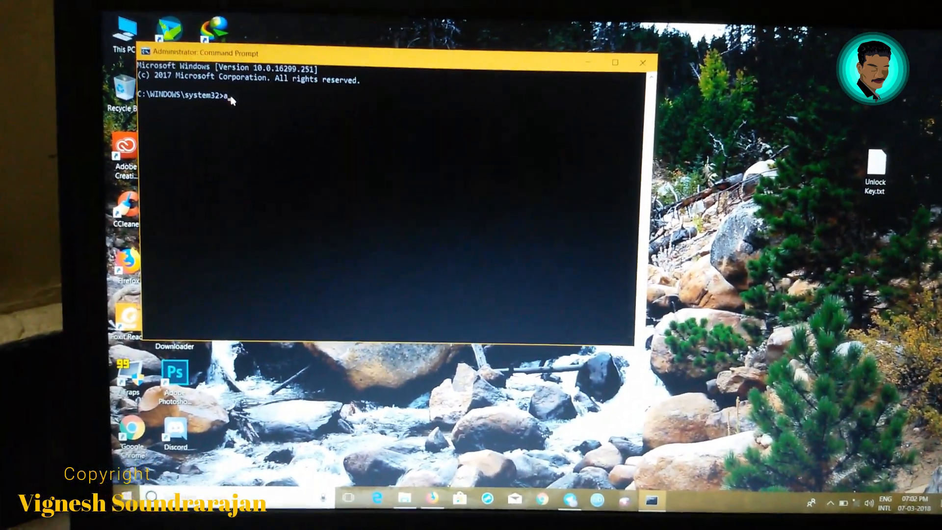
Run 'adb devices', then 'adb reboot bootloader' in the Command Prompt
text(adb devices)
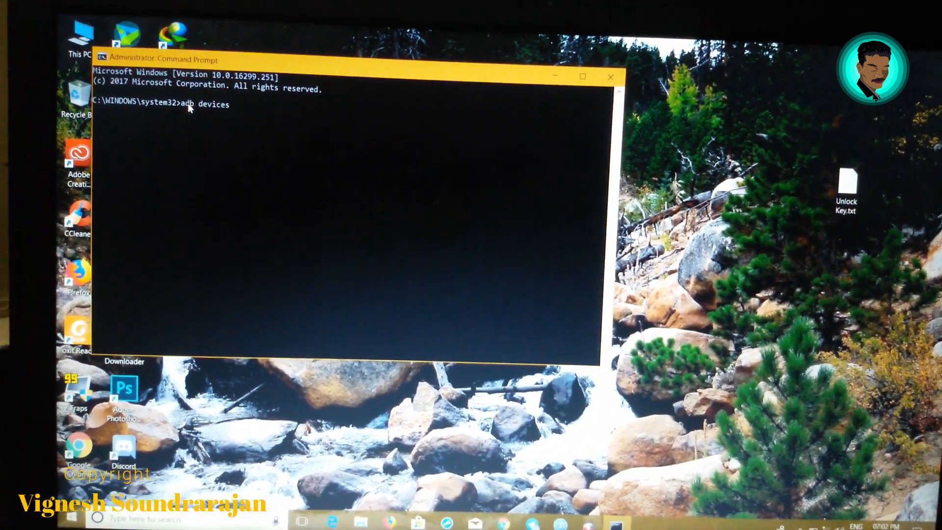
key(Return)
text(adb r)
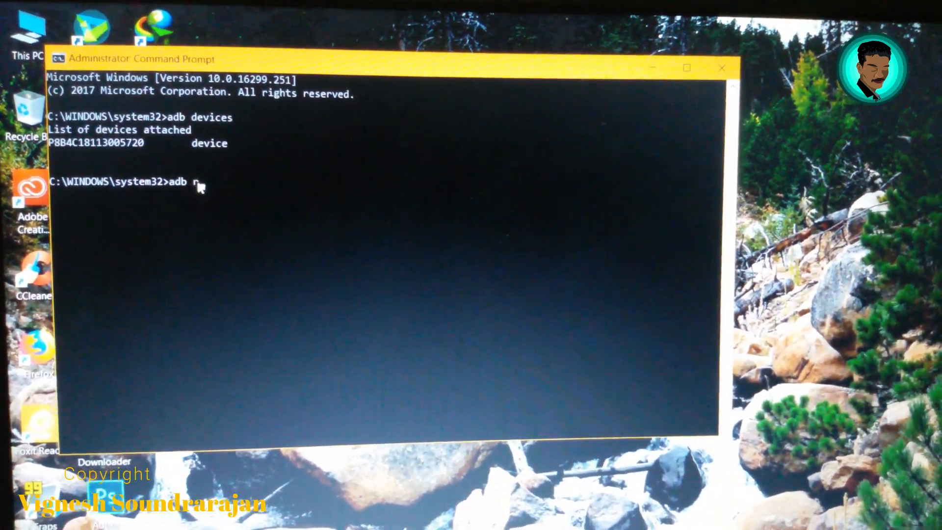
text(eboo)
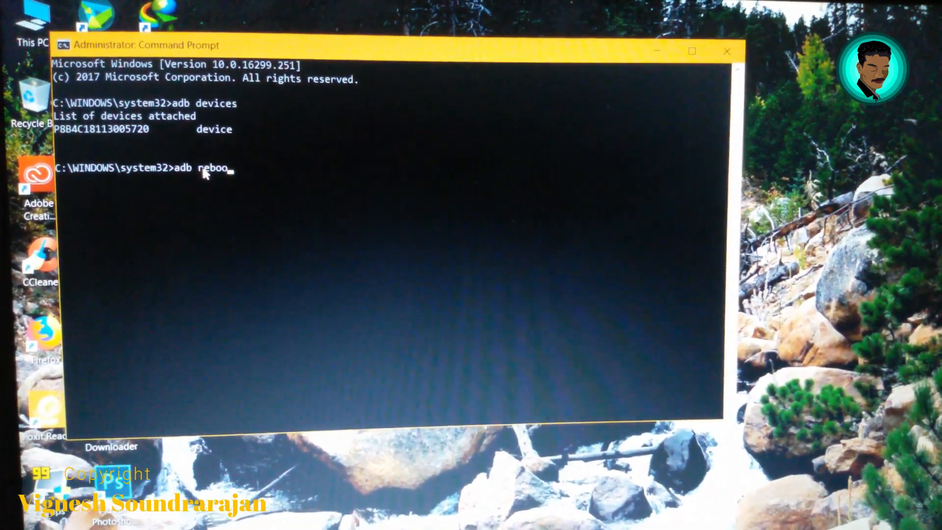
text(t bo)
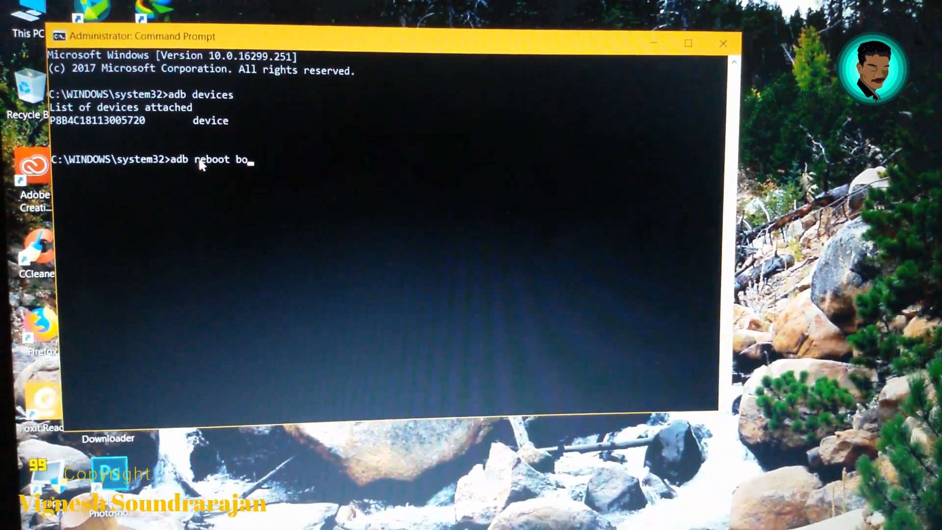
text(otlo)
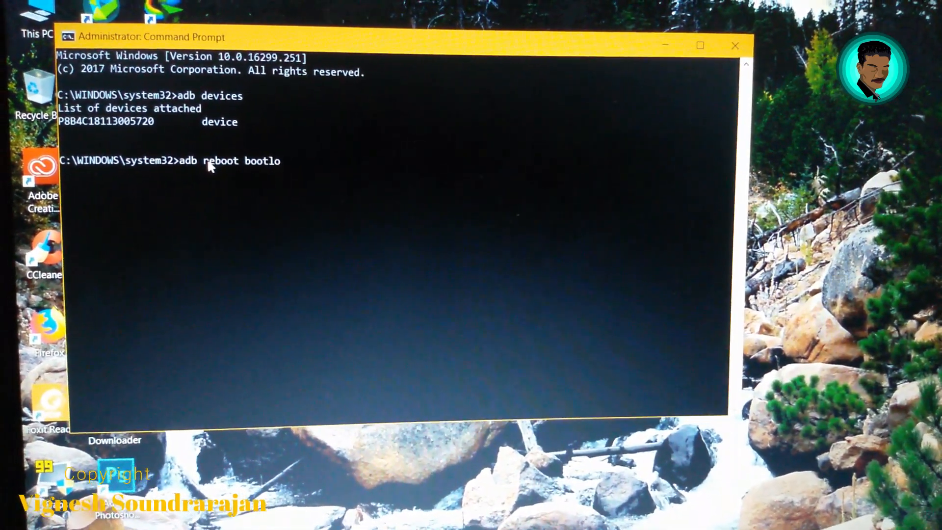
text(ader)
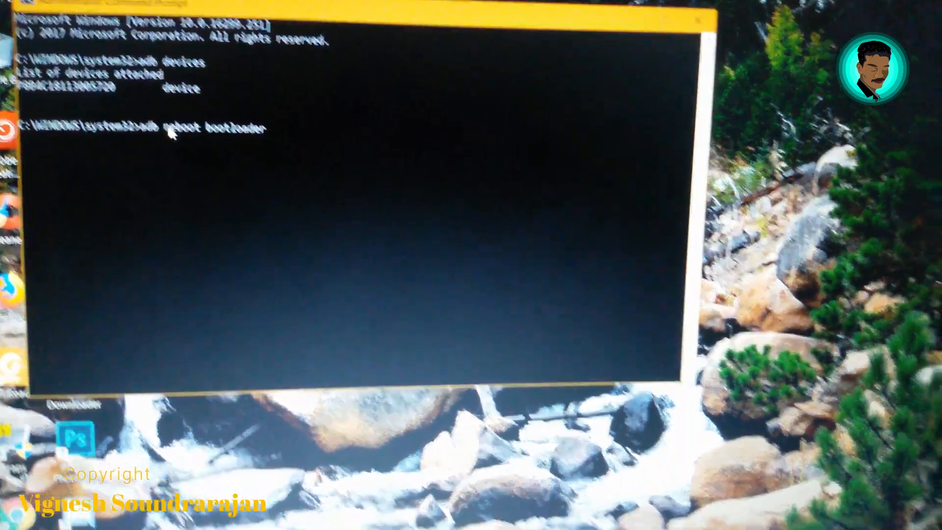
key(Return)
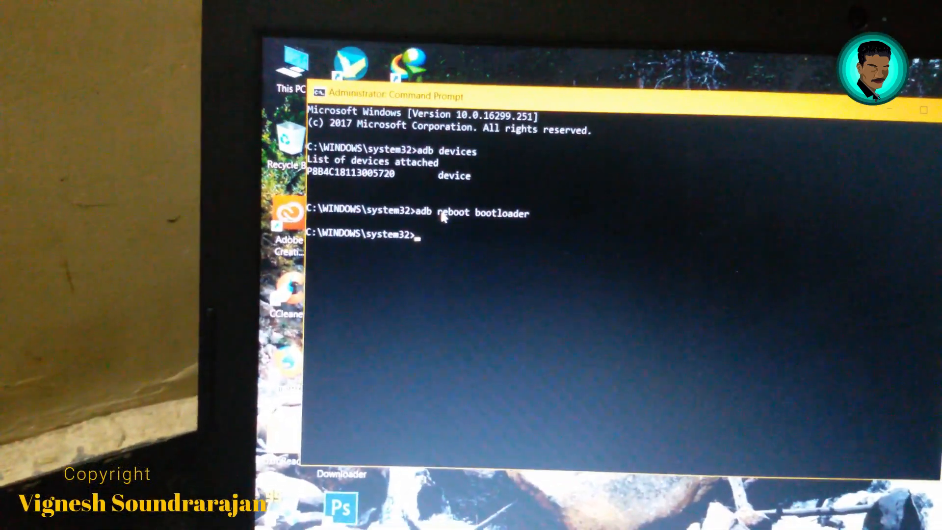